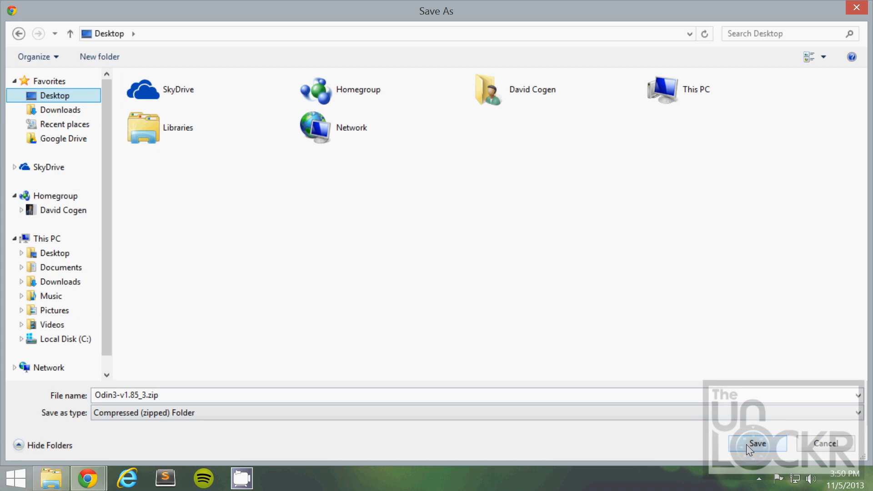
Step: Save Odin3-v1.85_3.zip to the Desktop and go to the T-Mobile stock firmware section
click(756, 443)
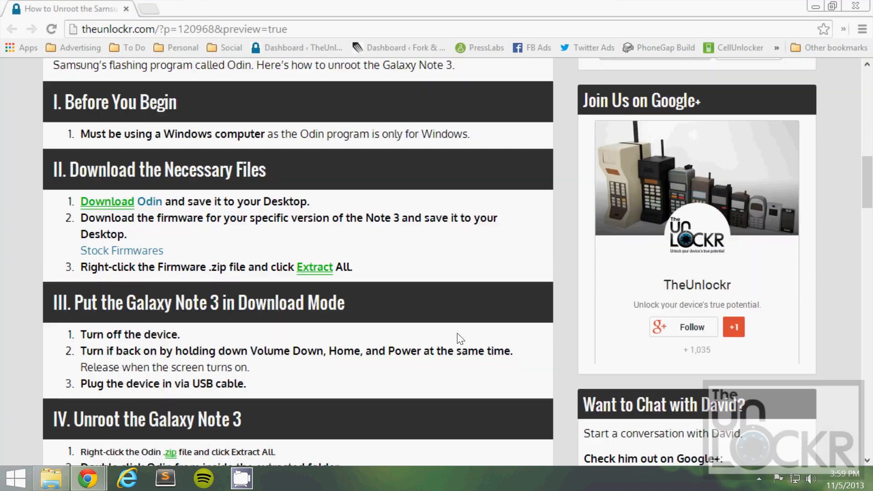
mouse_move(170, 241)
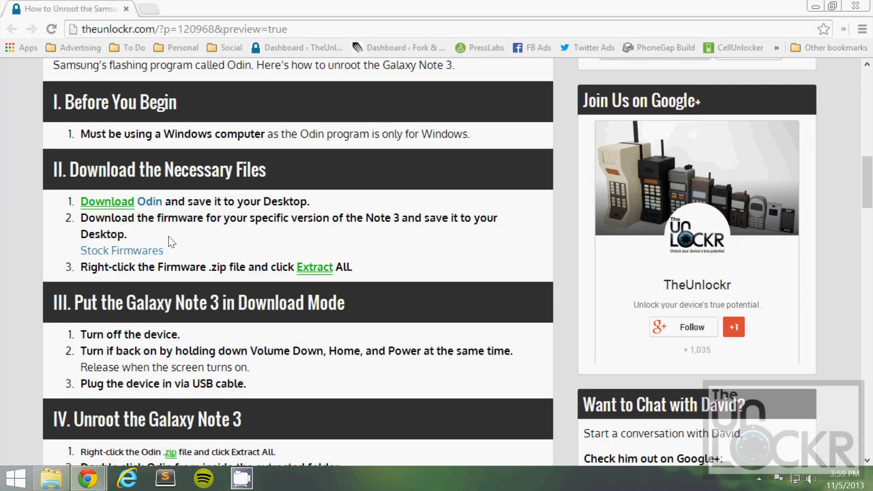
click(121, 250)
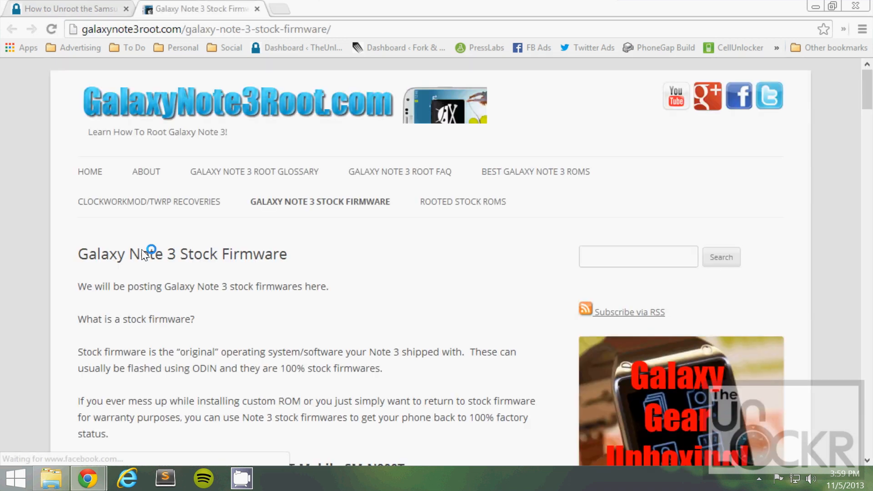
scroll(down, 3)
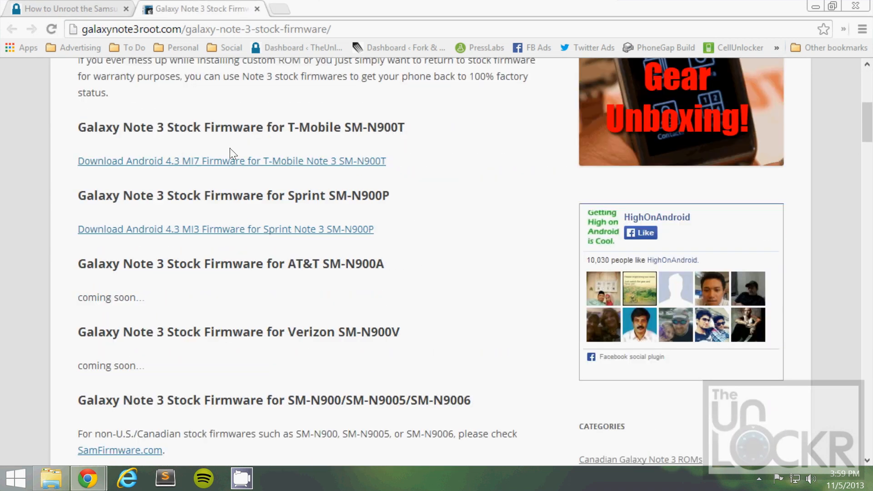
Step: Download the T-Mobile SM-N900T firmware zip to the Desktop, answering the captcha 'award winn'
click(231, 160)
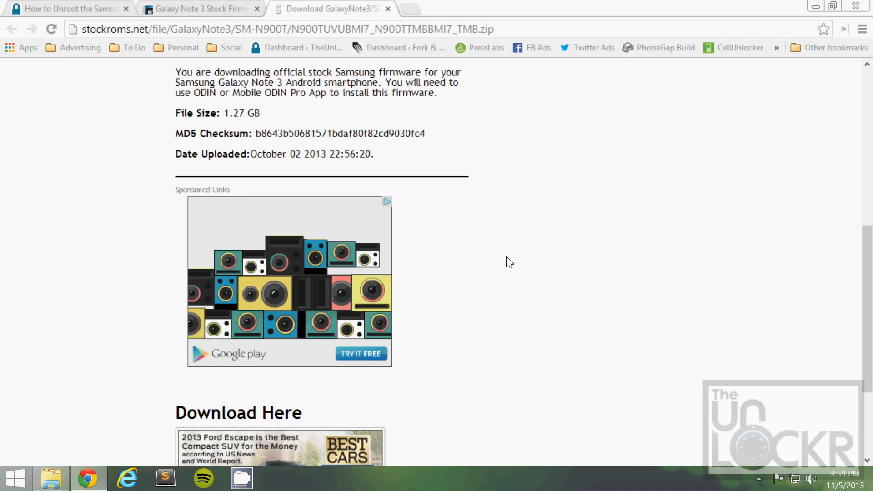
scroll(down, 3)
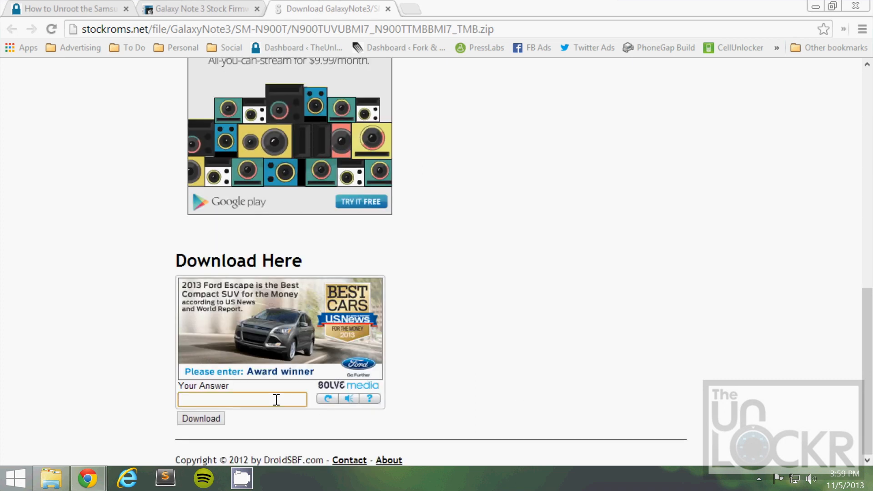
text(award winn)
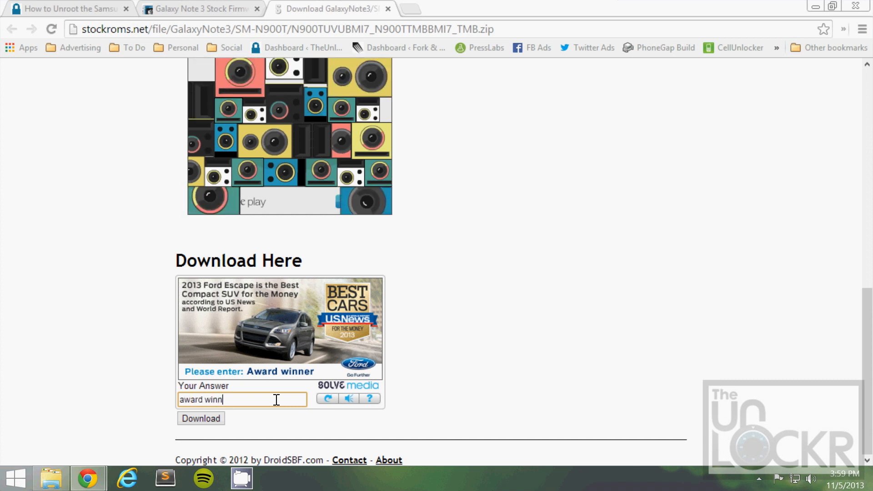
click(200, 419)
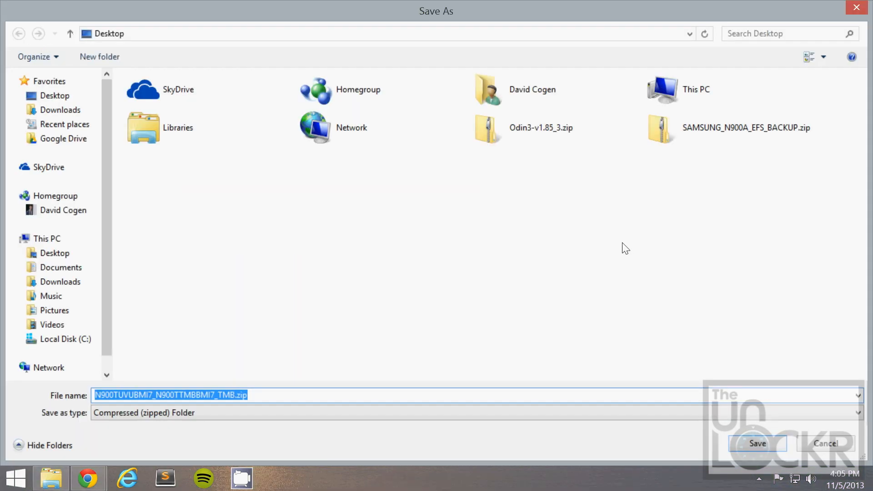
mouse_move(851, 388)
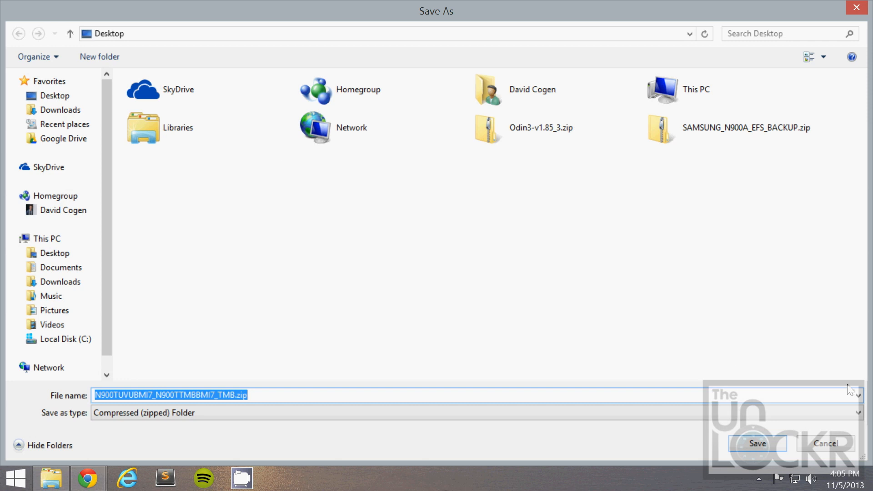
click(756, 443)
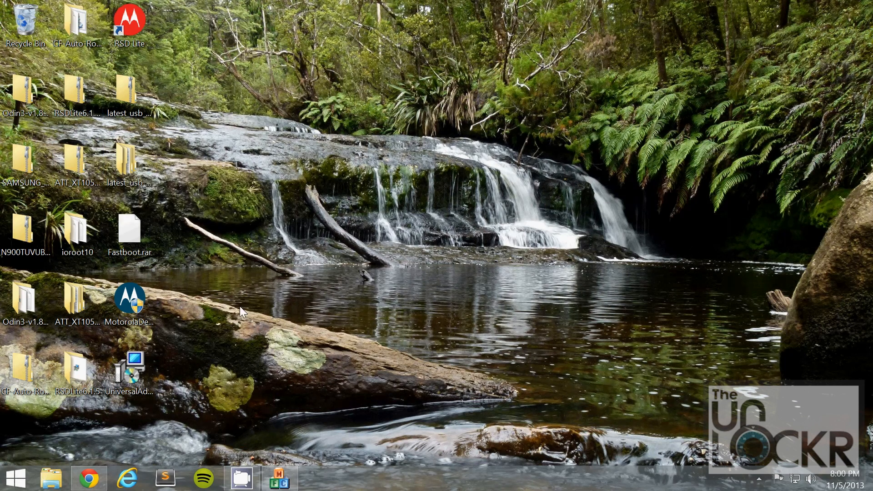
mouse_move(76, 370)
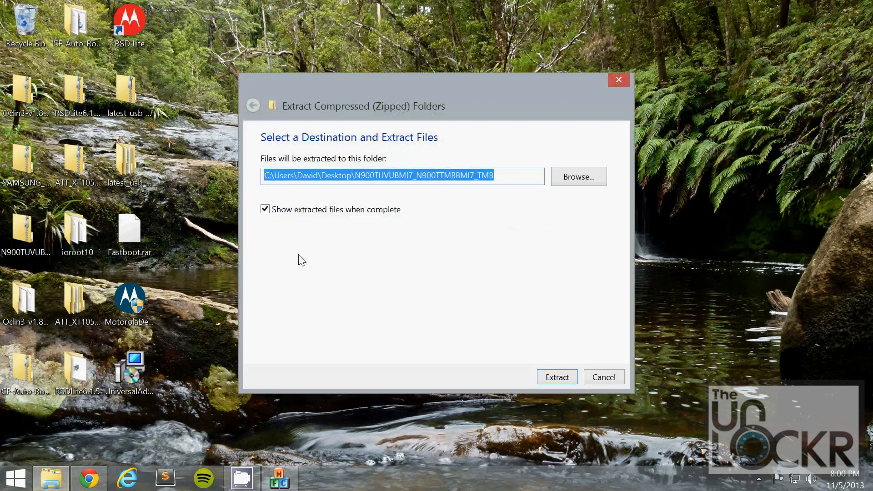
Step: Extract the firmware zip into the N900TUVUBMI7_N900TTMBBMI7_TMB Desktop folder
click(556, 377)
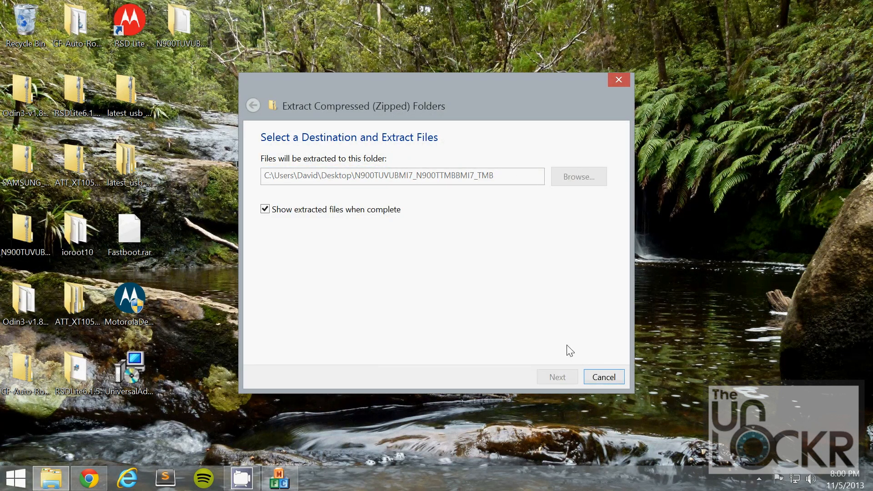
click(557, 377)
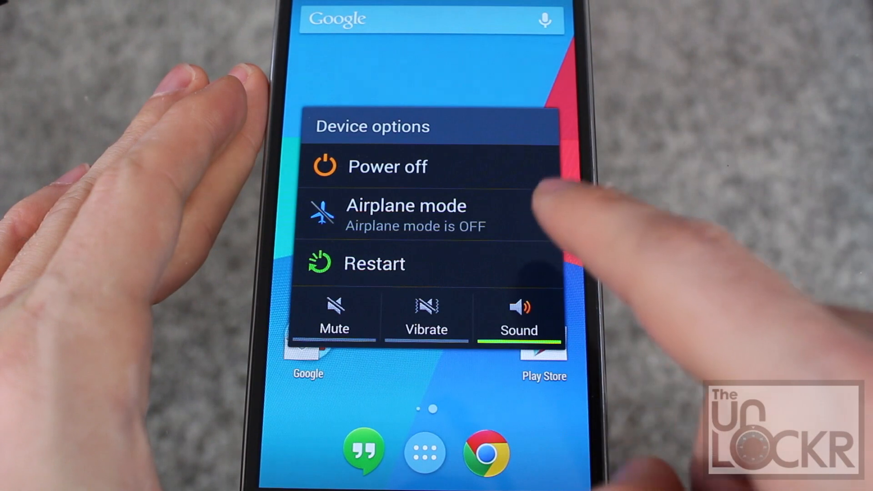
Step: Power off the Galaxy Note 3 from the Device options menu
click(374, 263)
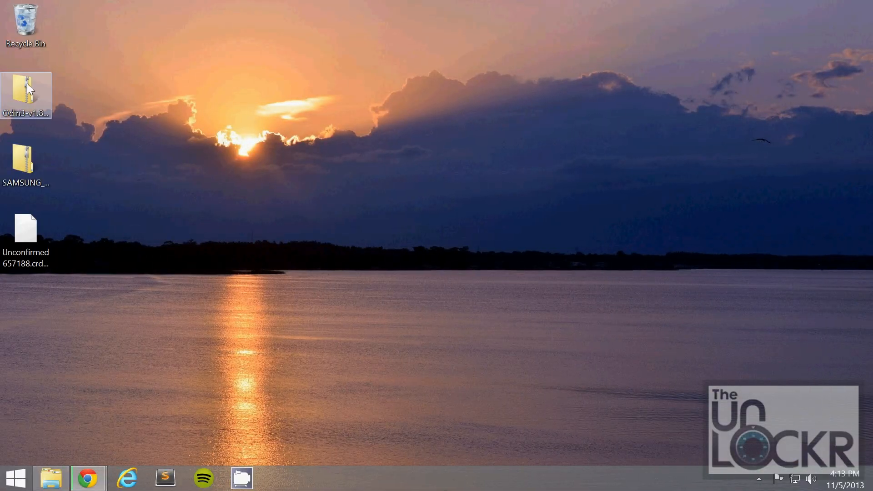
Step: Extract Odin3-v1.85_3 to the Desktop and launch Odin3 v1.85.exe
double_click(25, 94)
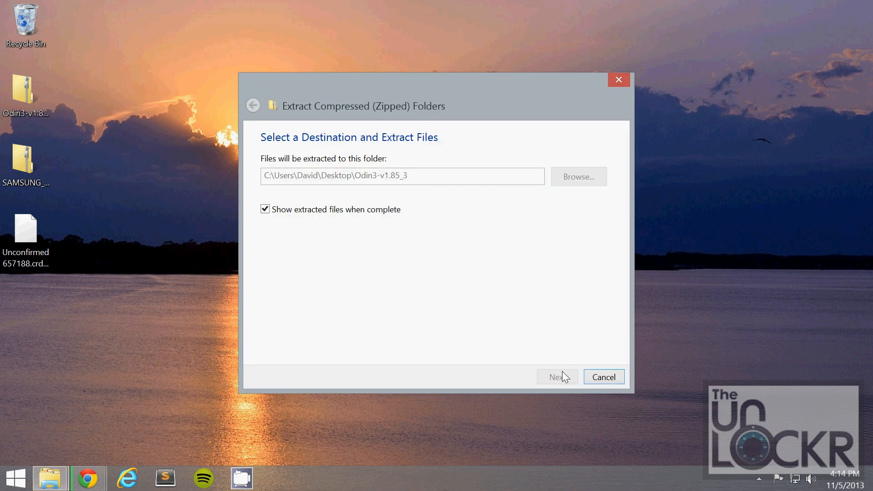
click(555, 376)
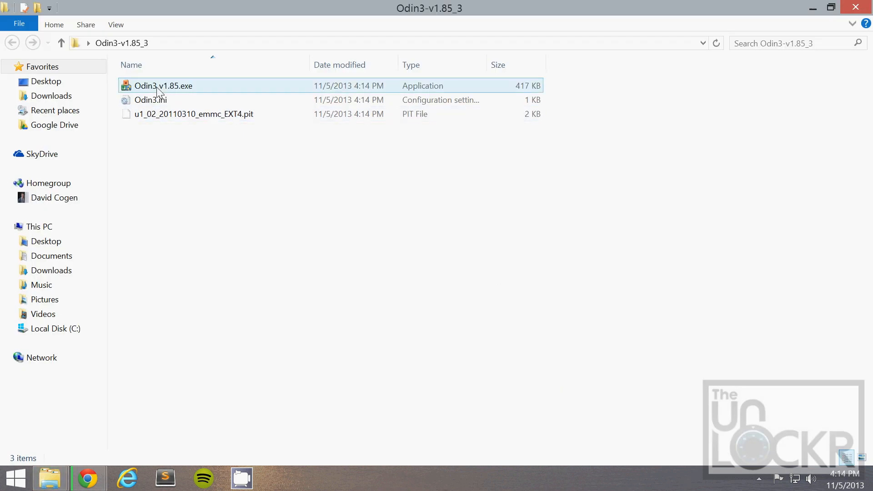
double_click(163, 86)
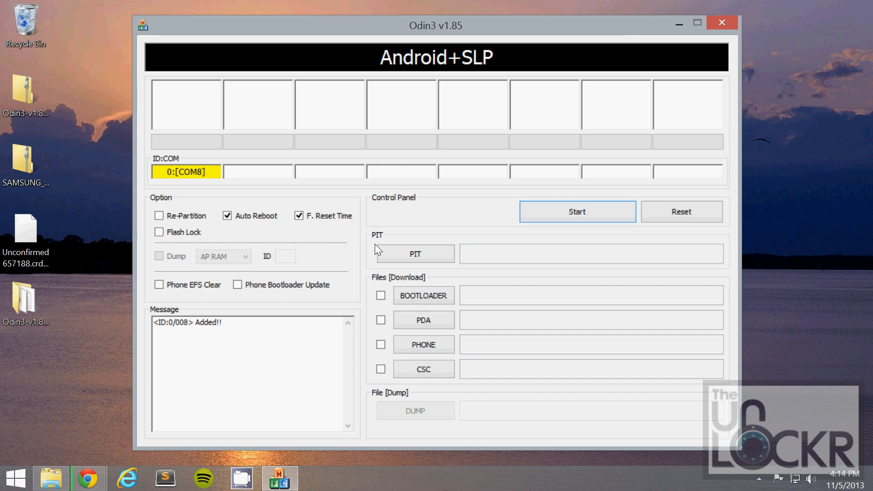
mouse_move(285, 257)
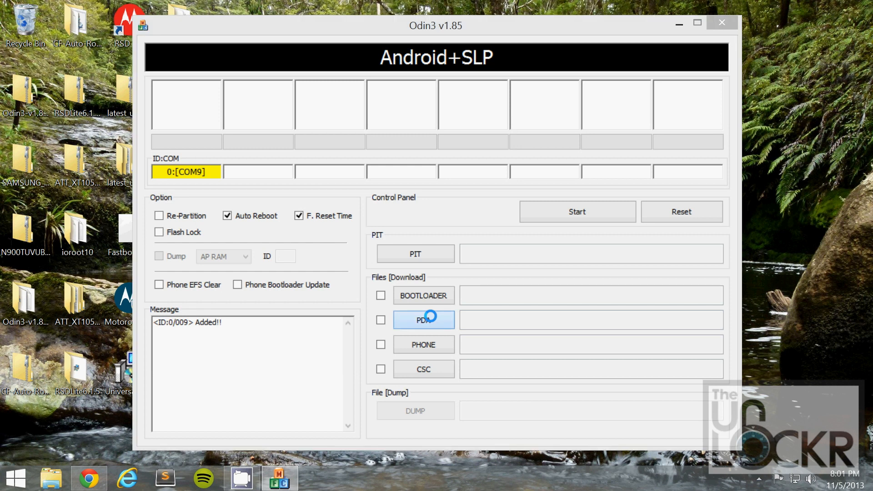
Step: Load the N900TUVUBMI7 .tar.md5 firmware into the PDA slot and start flashing
click(423, 319)
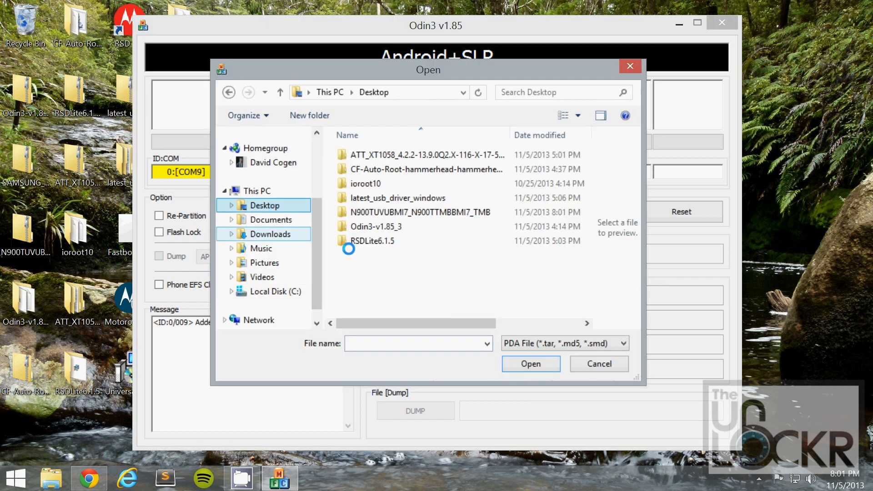
double_click(421, 212)
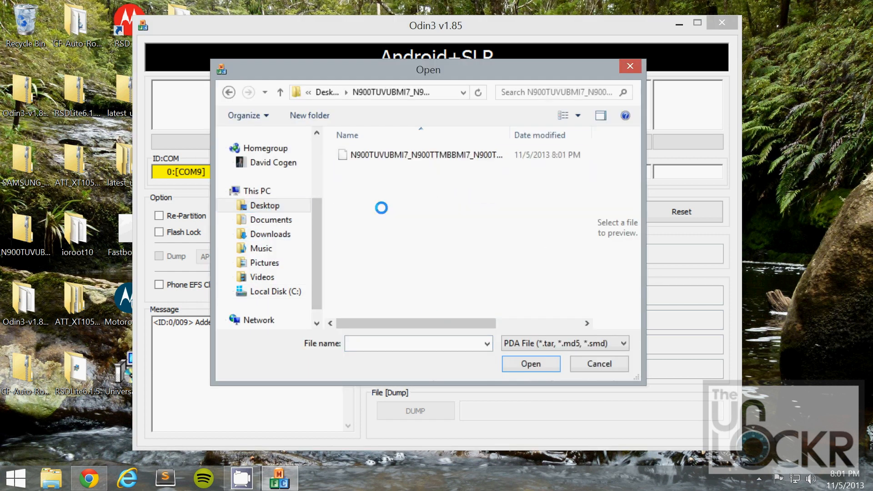
click(426, 154)
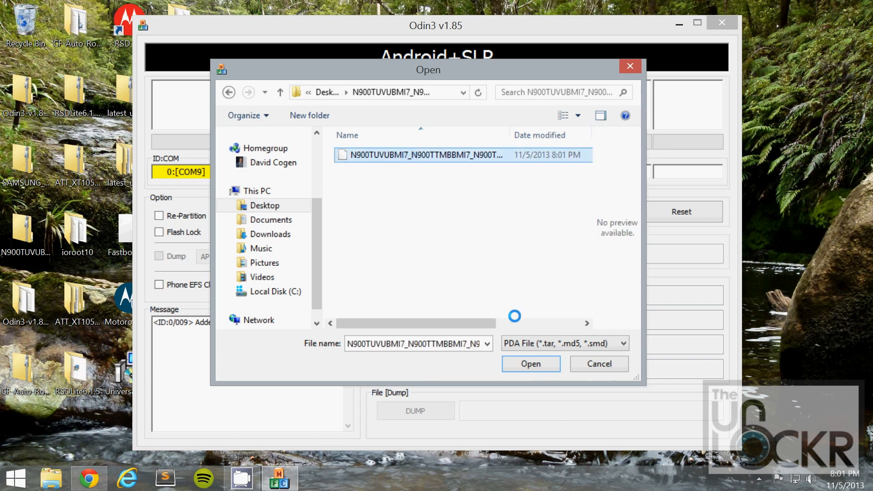
click(529, 364)
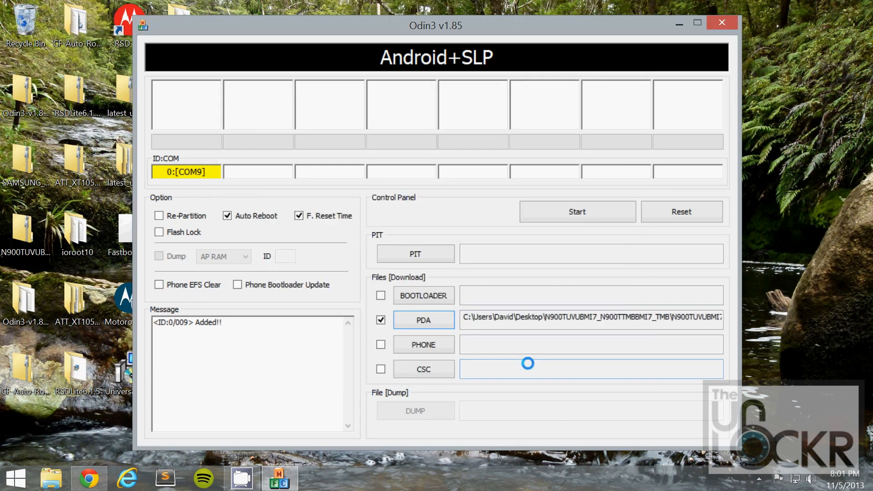
click(577, 211)
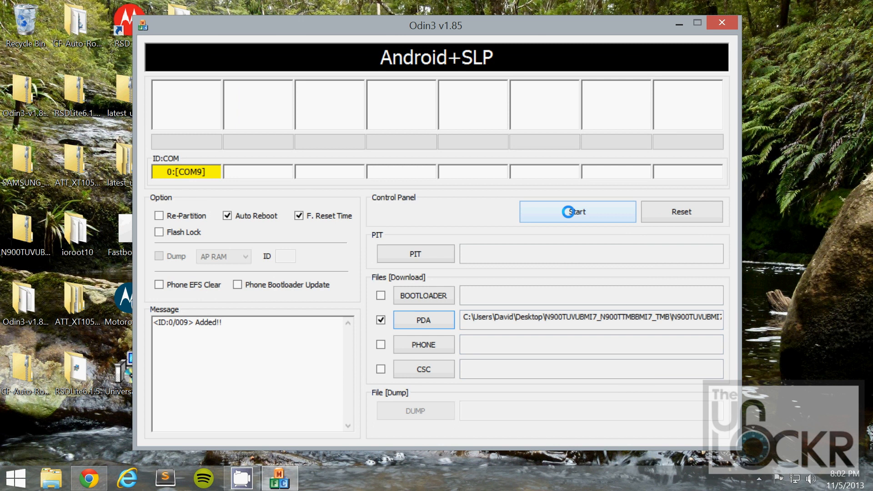
click(577, 211)
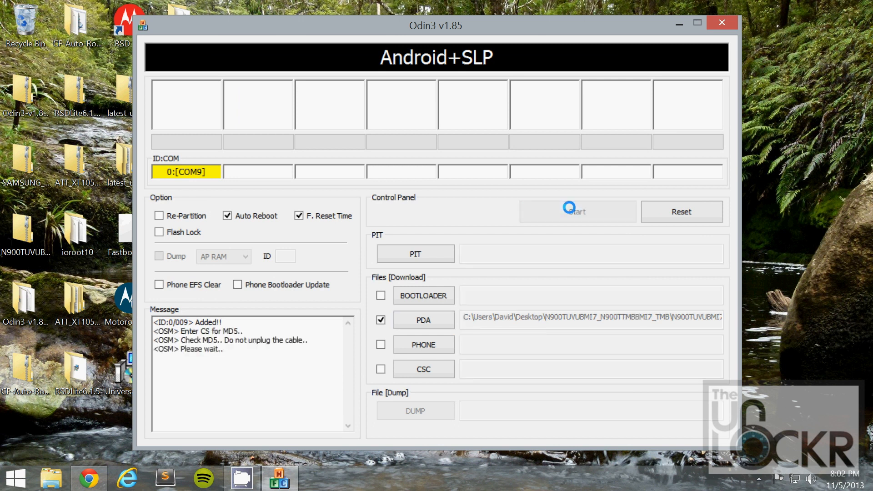
click(576, 211)
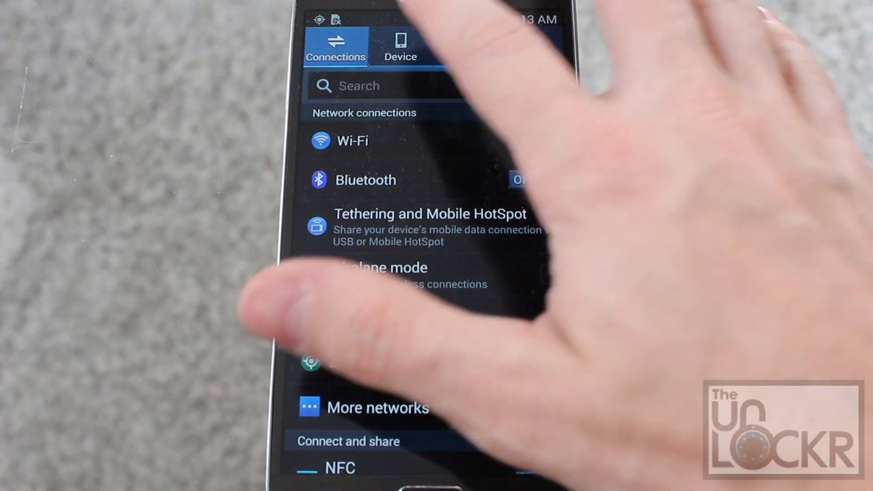
Step: Go to General > Backup and reset > Factory data reset
click(400, 47)
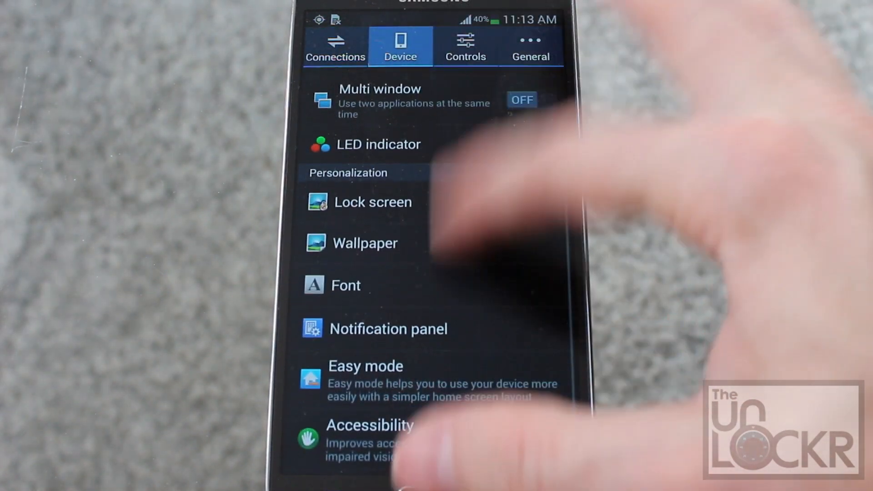
click(529, 46)
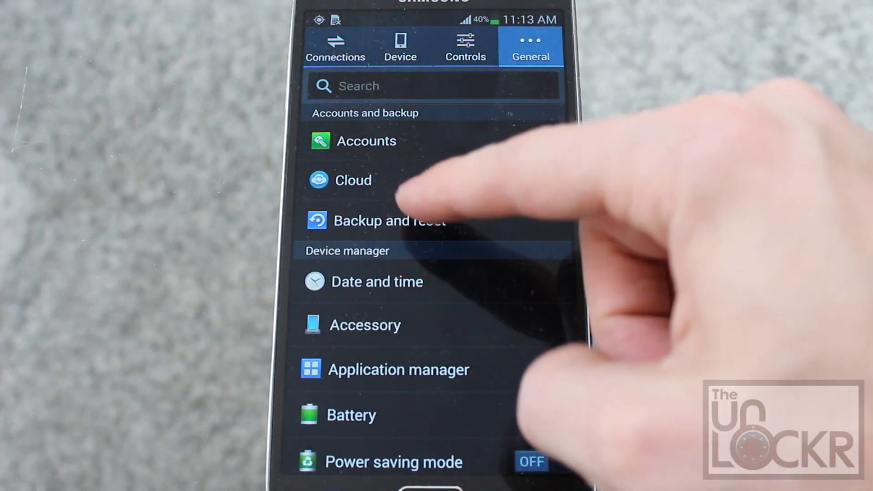
click(375, 220)
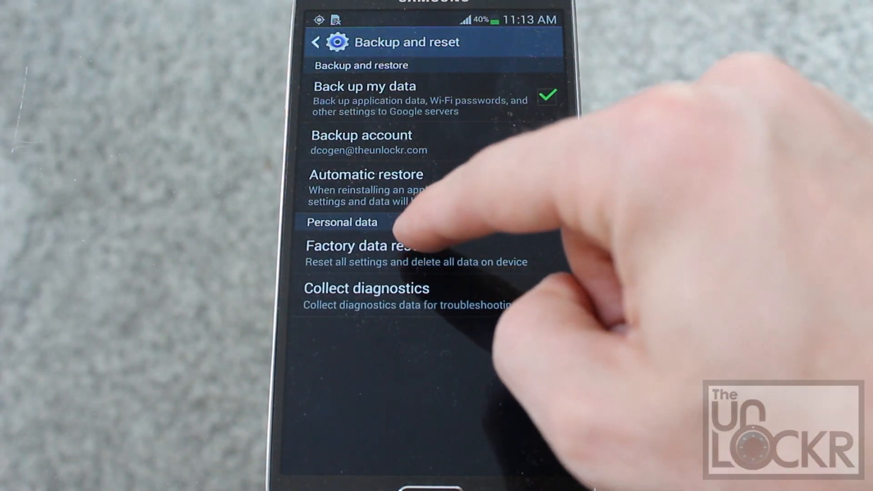
click(365, 246)
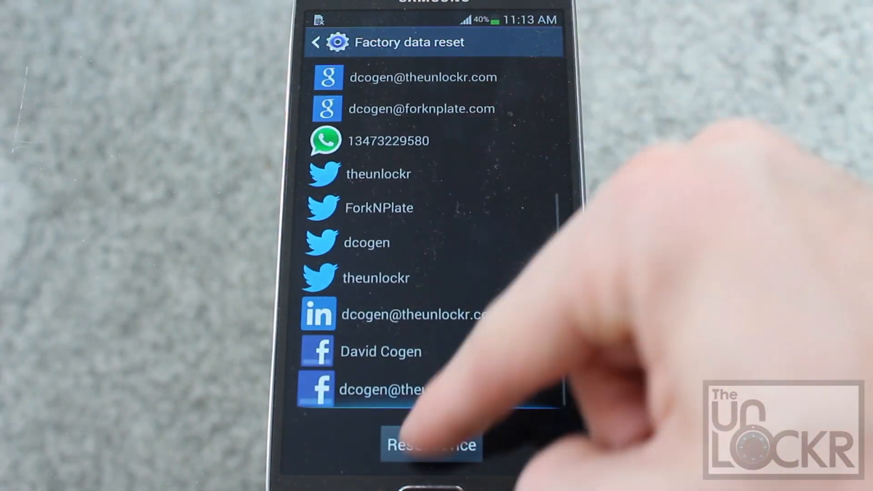
Step: Reset the device, confirming with the PIN and Delete all
click(431, 445)
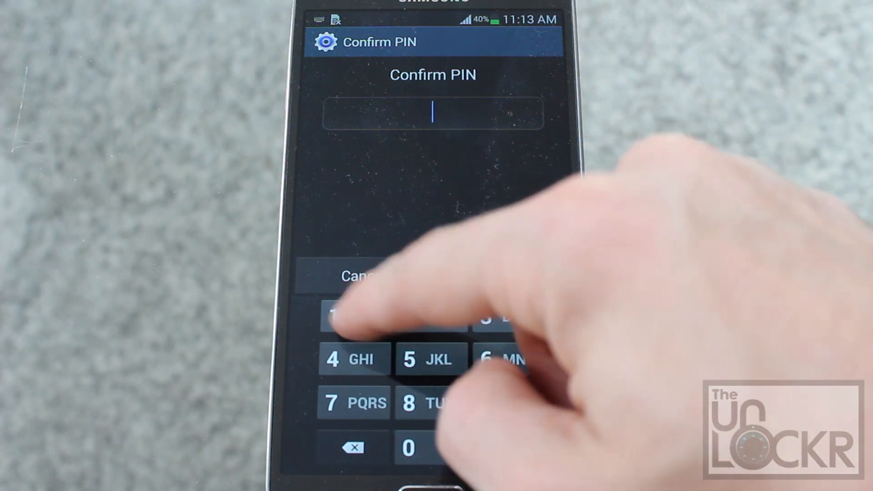
click(356, 316)
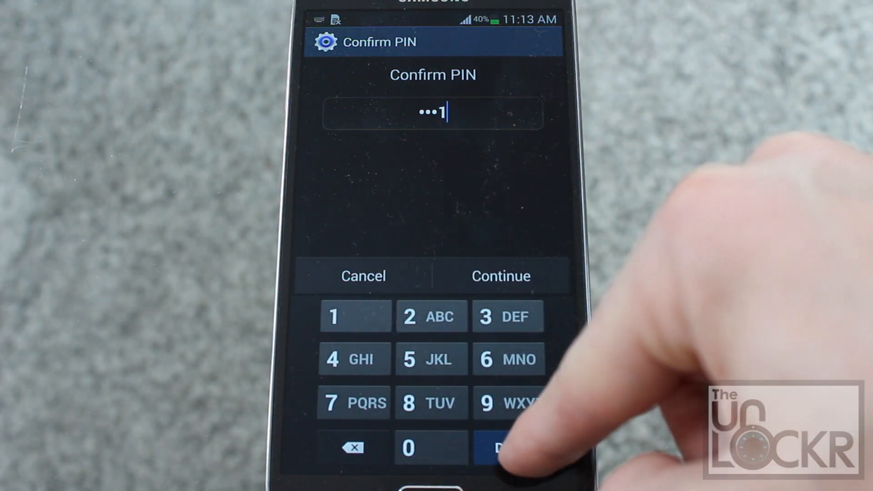
click(500, 276)
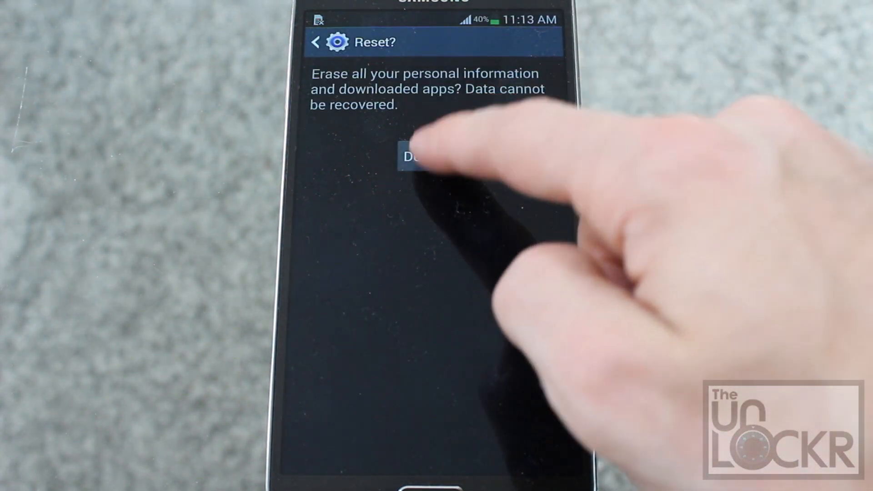
click(414, 157)
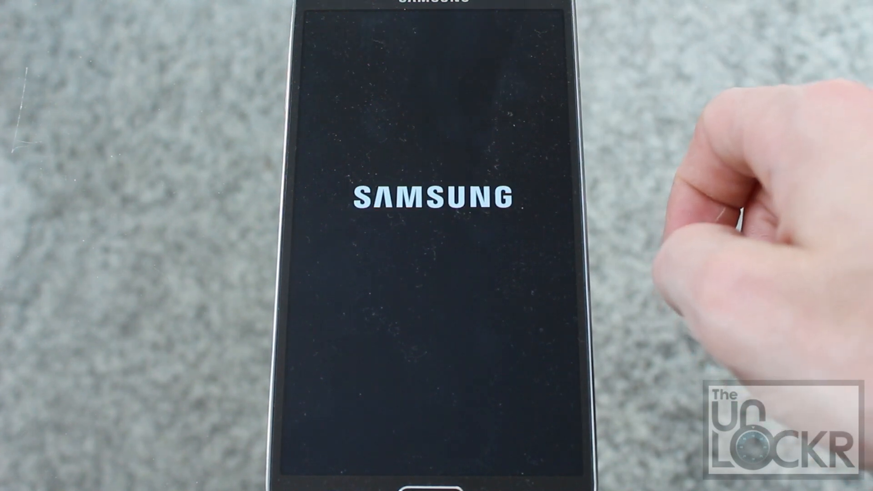